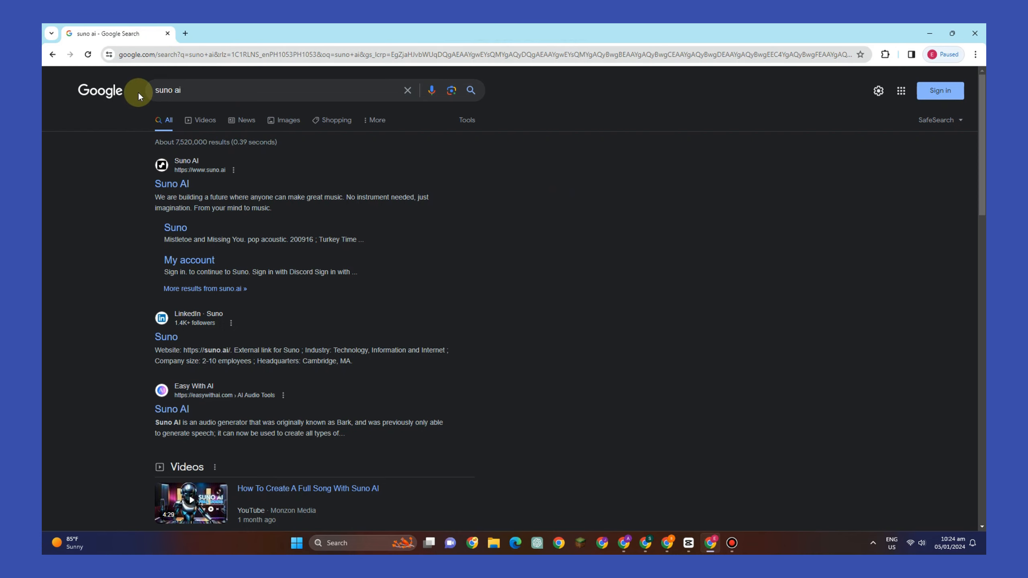
Open the Suno AI site from the search results and launch its song-making app.
{"action": "left_click", "coordinate": [172, 184]}
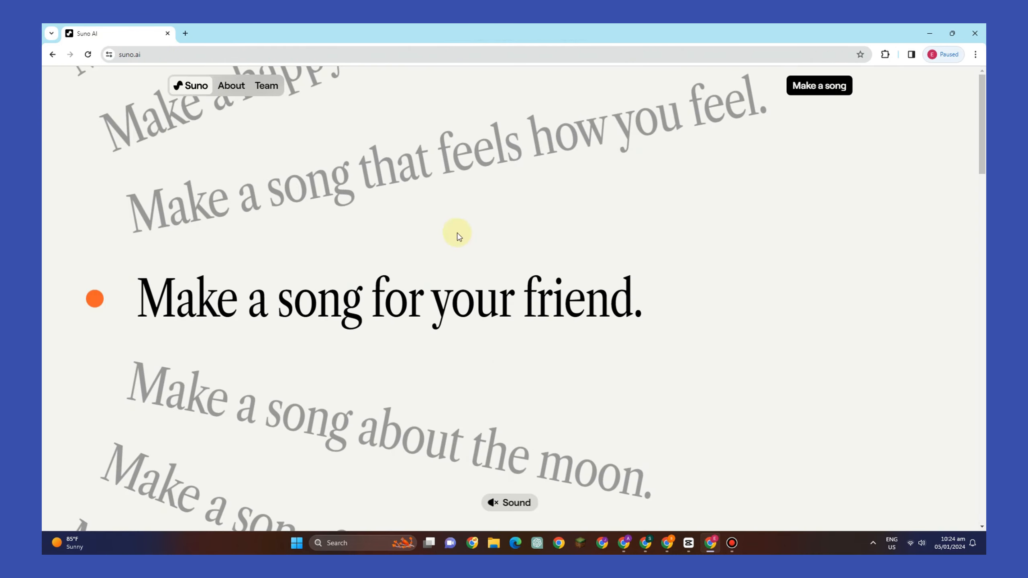
{"action": "mouse_move", "coordinate": [746, 102]}
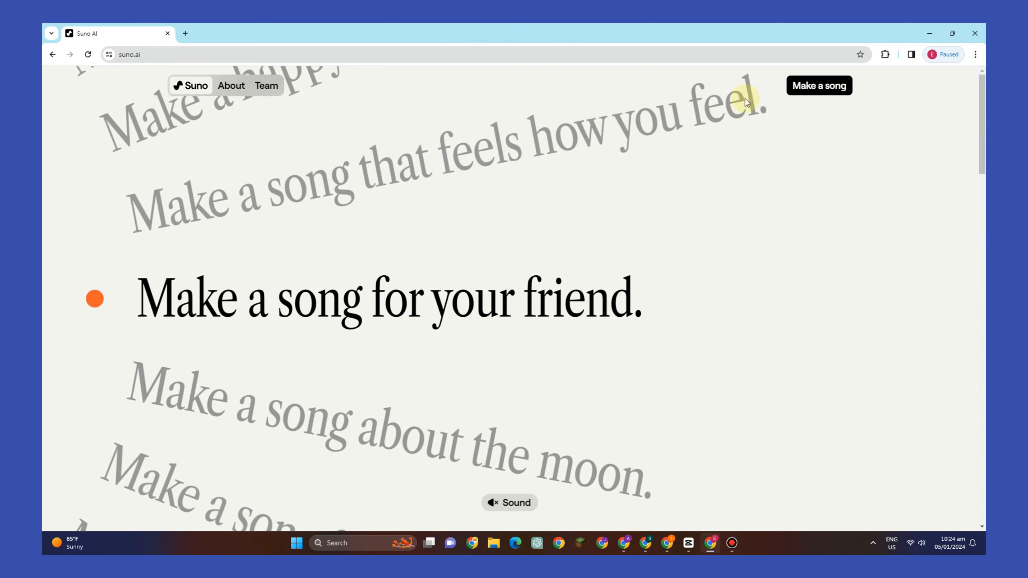
{"action": "left_click", "coordinate": [818, 85]}
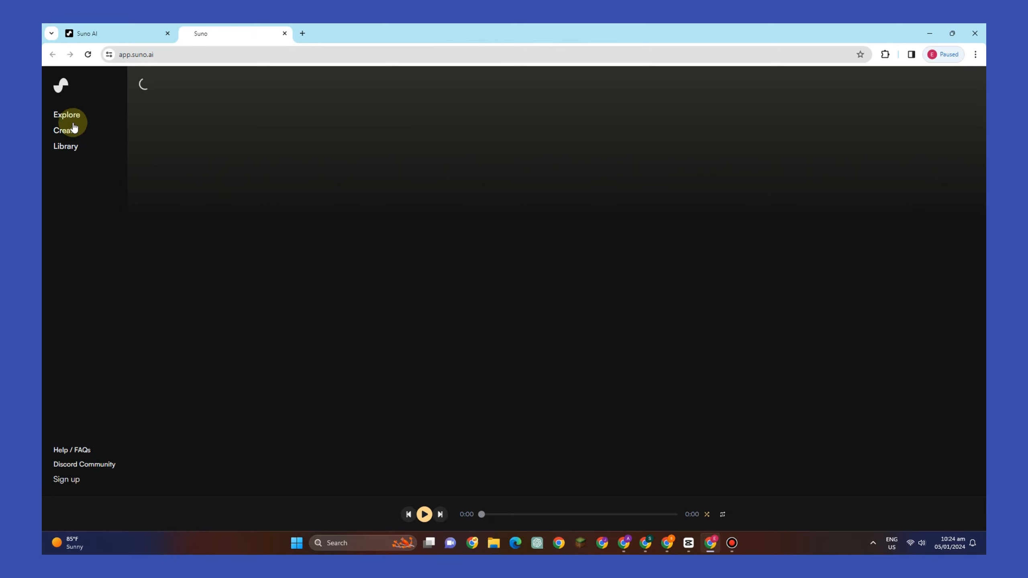
Go to Explore, then Create, and sign in with a Microsoft account.
{"action": "left_click", "coordinate": [66, 115]}
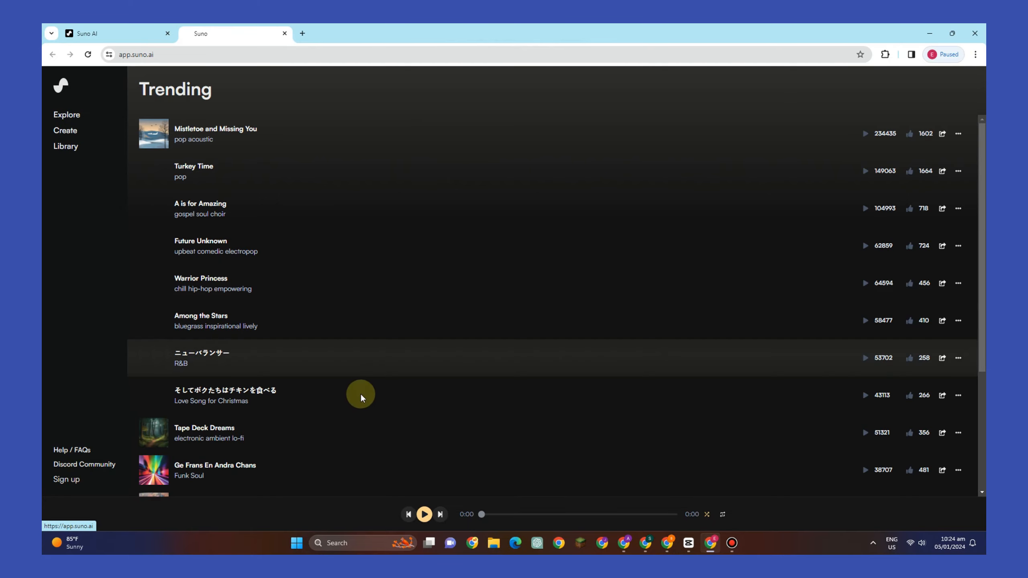
{"action": "left_click", "coordinate": [65, 130]}
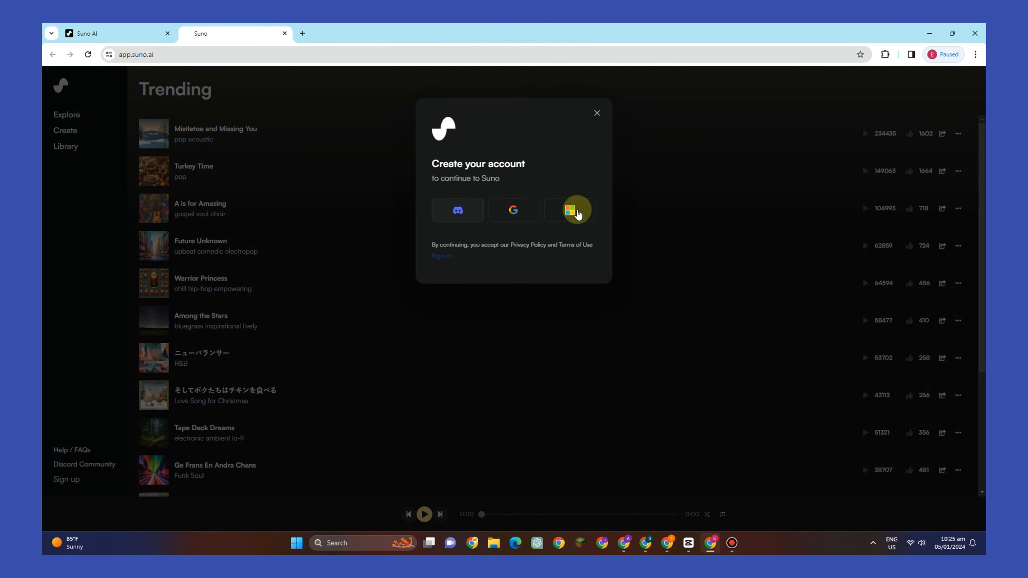
{"action": "left_click", "coordinate": [569, 211]}
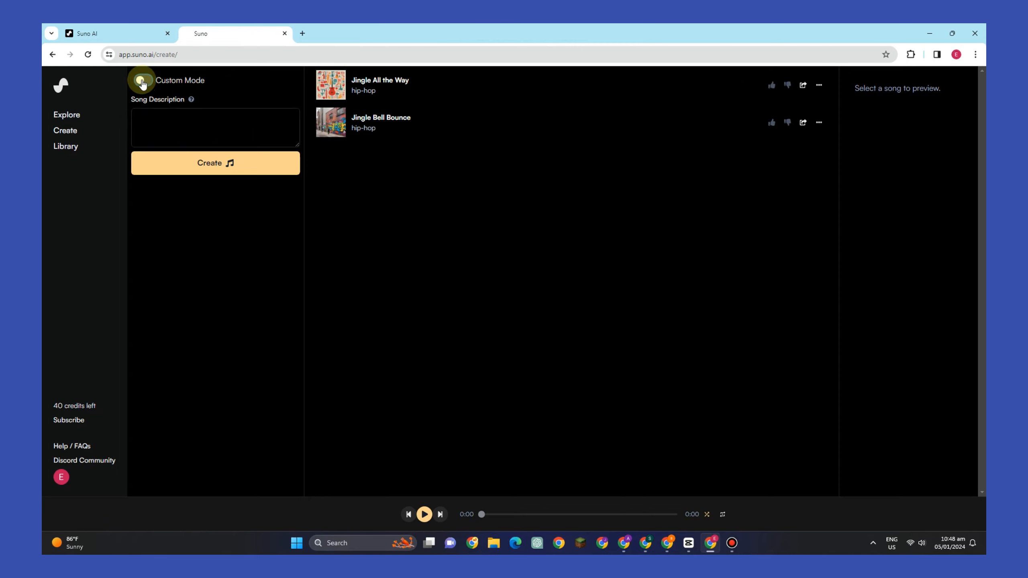
Turn on Custom Mode and enter 'R&B (Rhythm and Blues)' as the music style.
{"action": "left_click", "coordinate": [143, 80]}
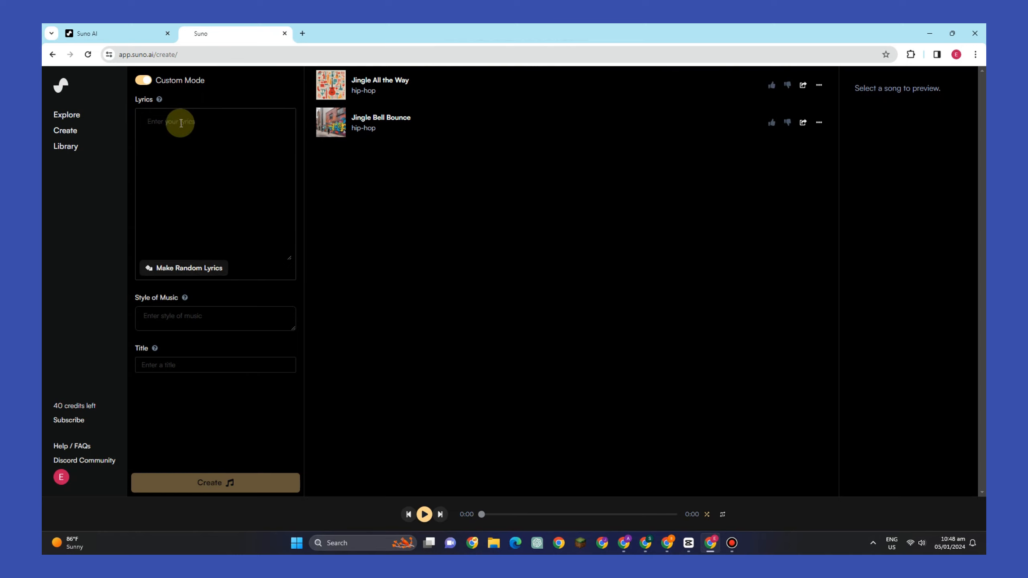
{"action": "mouse_move", "coordinate": [235, 107]}
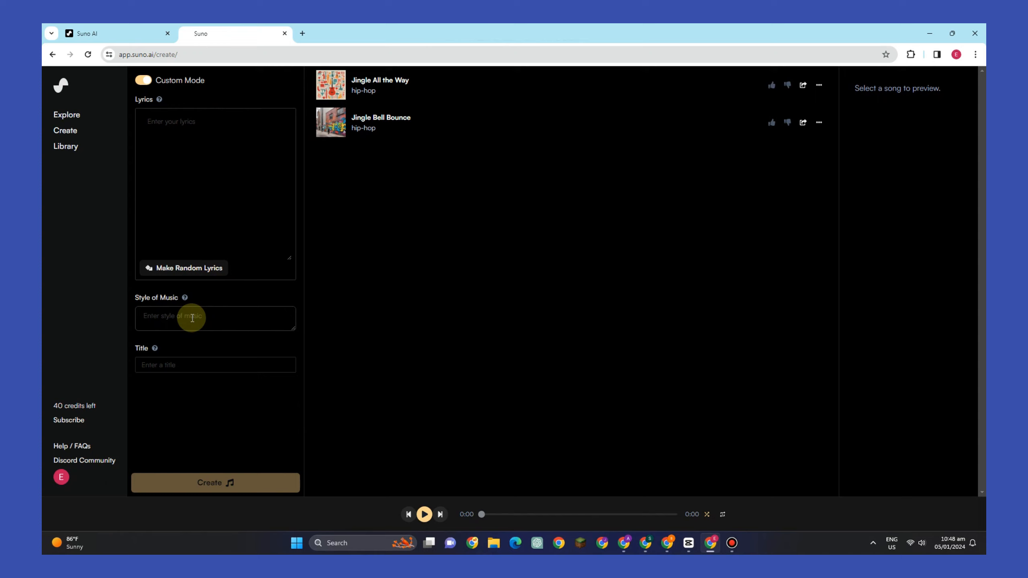
{"action": "left_click", "coordinate": [216, 319]}
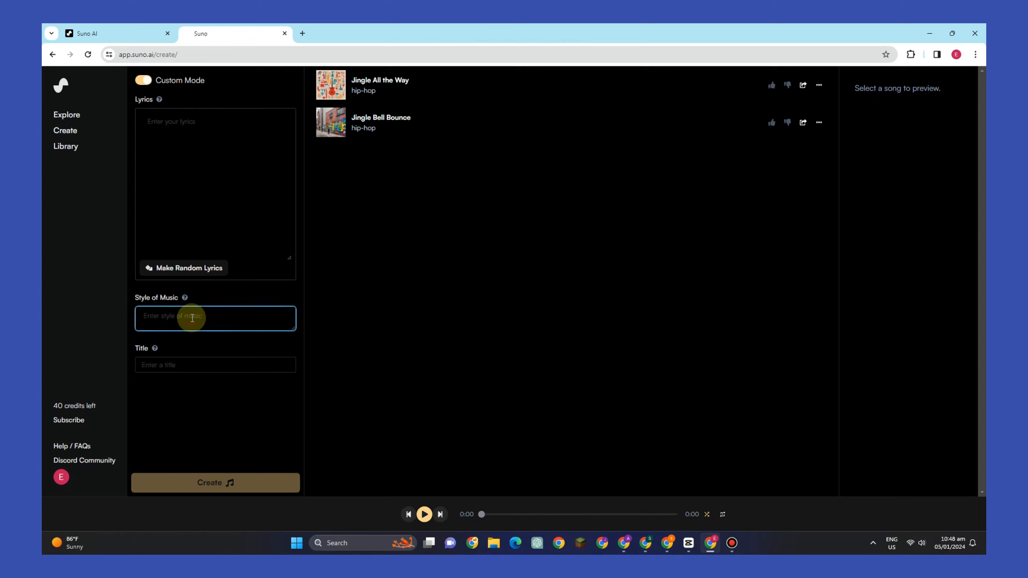
{"action": "type", "text": "R&B (Rhythm and Blues)"}
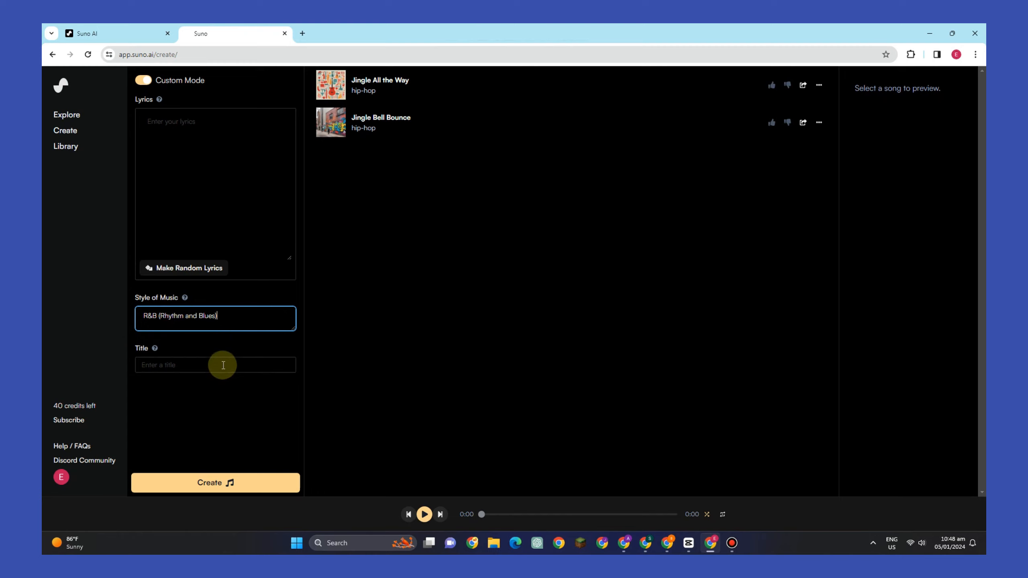
{"action": "mouse_move", "coordinate": [161, 381]}
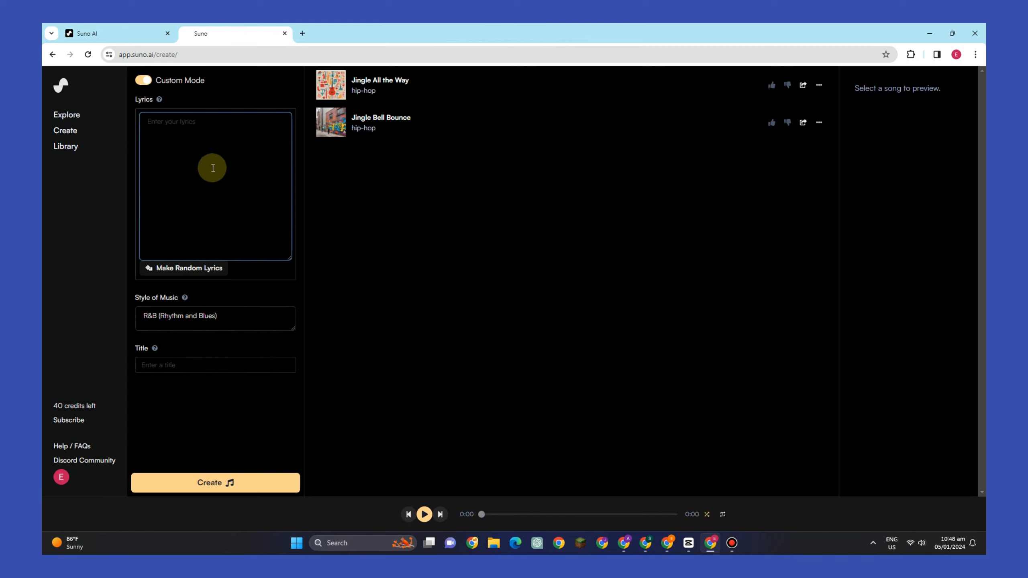
Enter lyrics starting 'In the moonlit dance, your hand in mine.' and title 'Moonlit Dance'.
{"action": "type", "text": "In the moonlit dance, your hand in mine."}
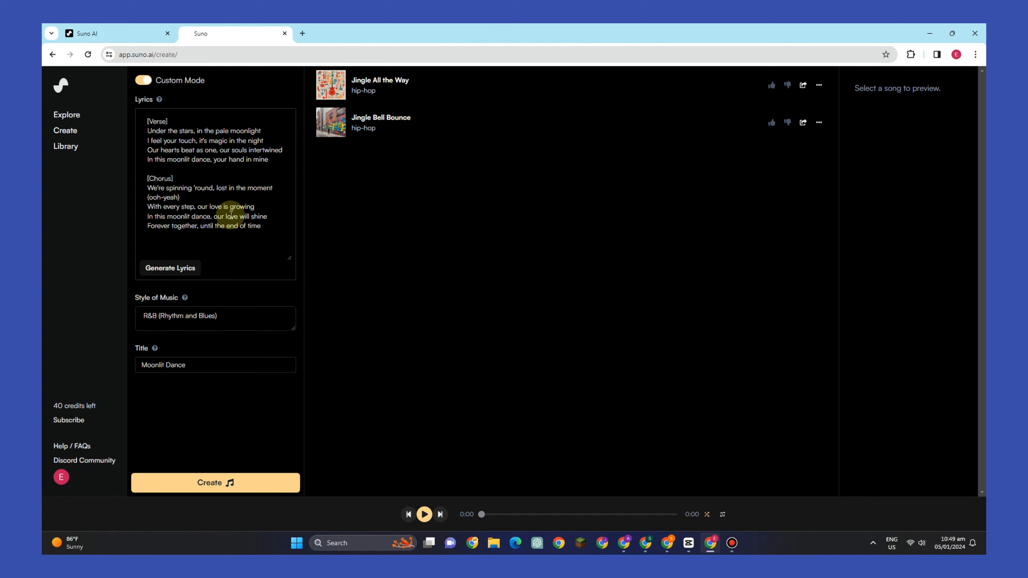
{"action": "mouse_move", "coordinate": [179, 420]}
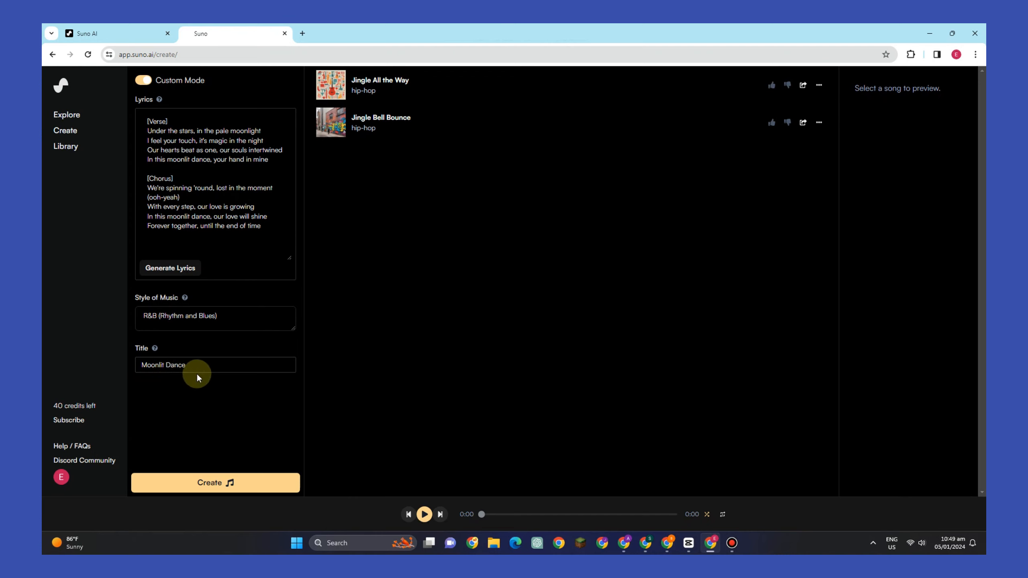
{"action": "mouse_move", "coordinate": [289, 209]}
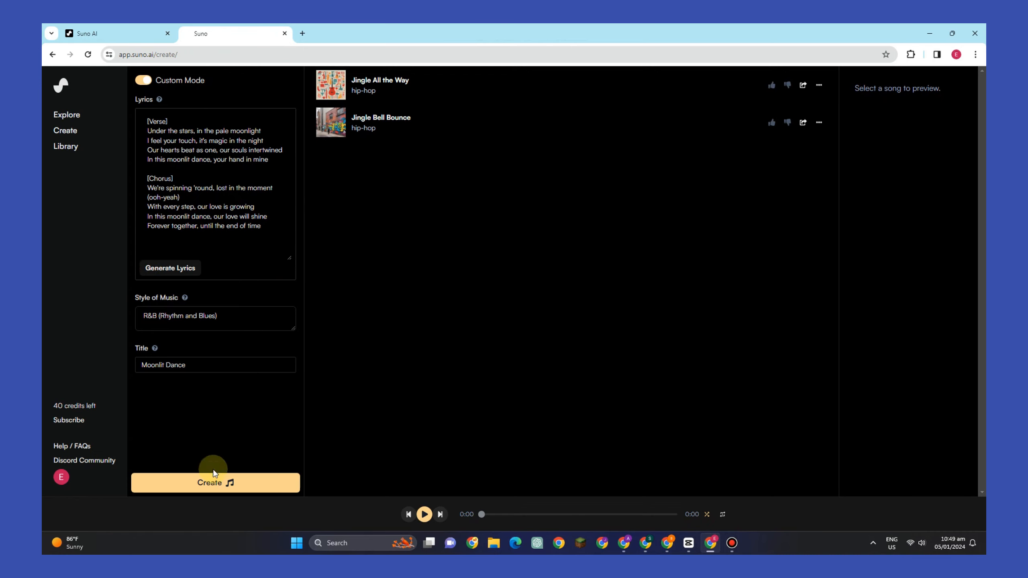
Create the song, then play and pause the first Moonlit Dance version.
{"action": "left_click", "coordinate": [215, 483]}
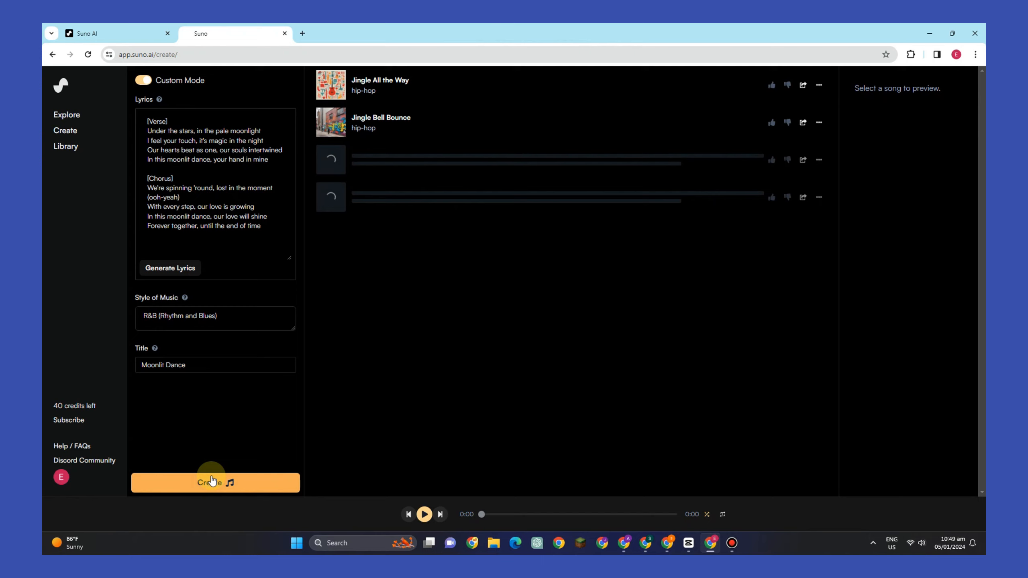
{"action": "left_click", "coordinate": [216, 483]}
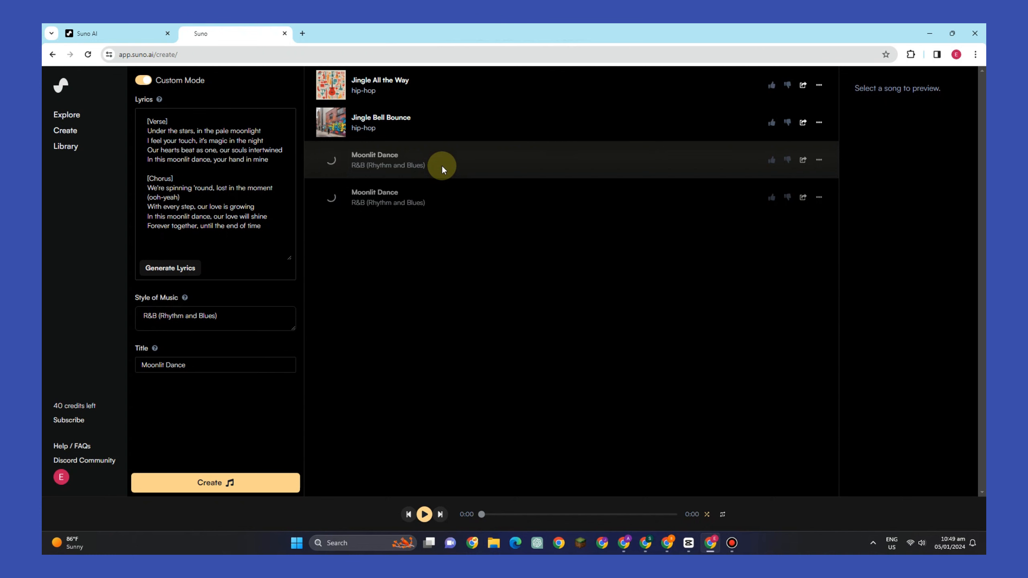
{"action": "left_click", "coordinate": [442, 160]}
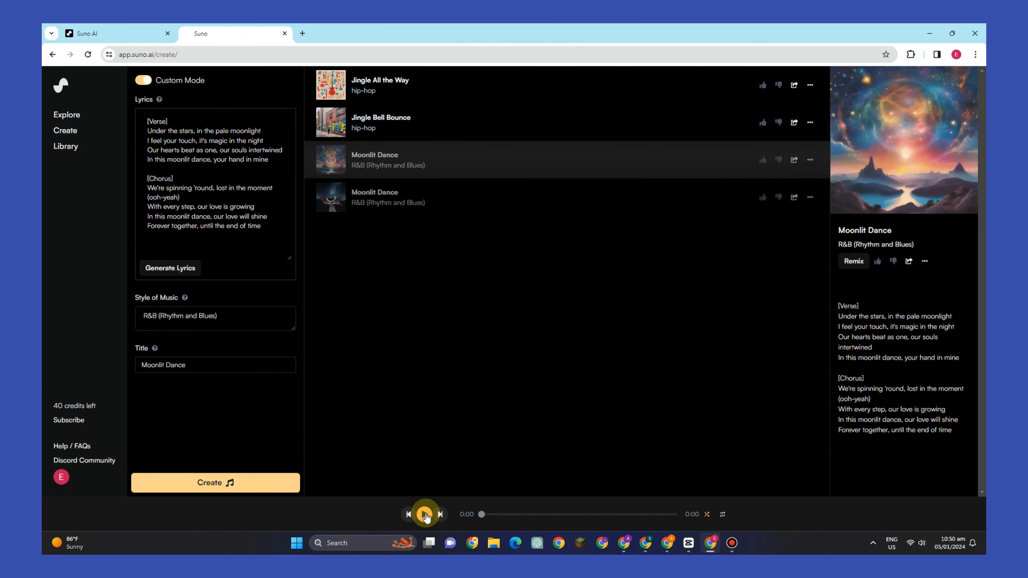
{"action": "left_click", "coordinate": [424, 514]}
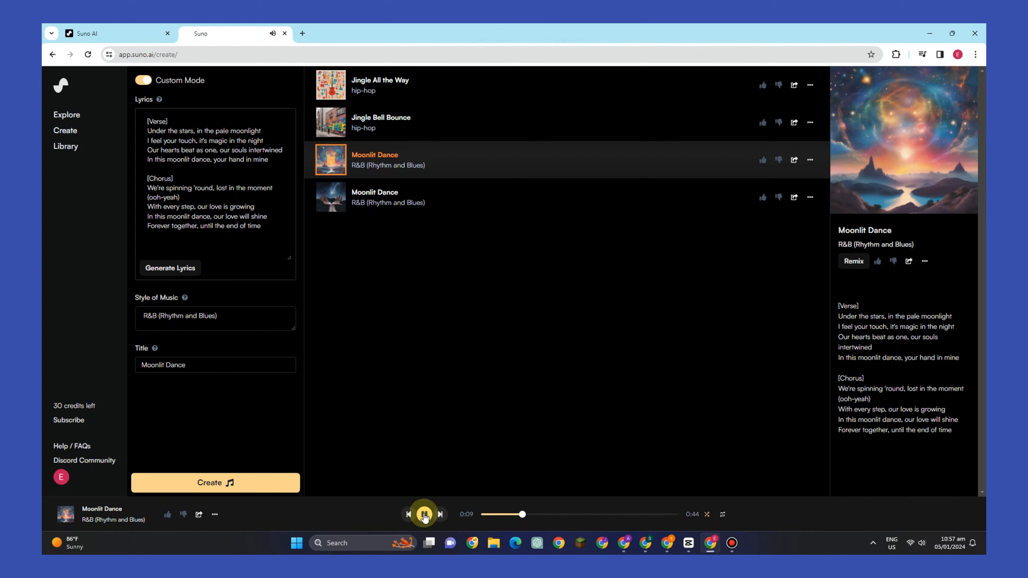
{"action": "left_click", "coordinate": [424, 514]}
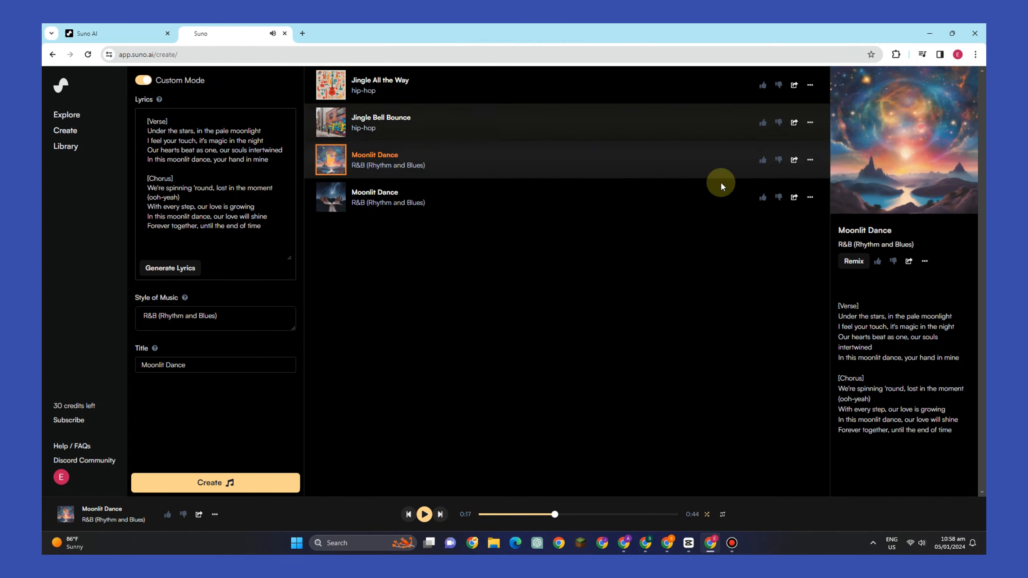
Continue from the first Moonlit Dance clip and select all the old lyrics to clear them.
{"action": "left_click", "coordinate": [810, 159]}
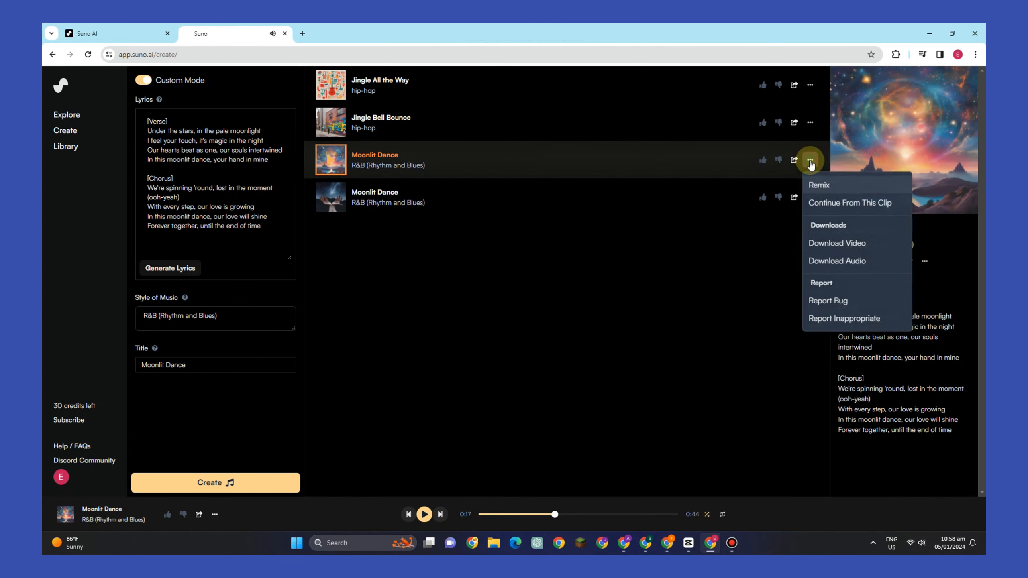
{"action": "mouse_move", "coordinate": [831, 206]}
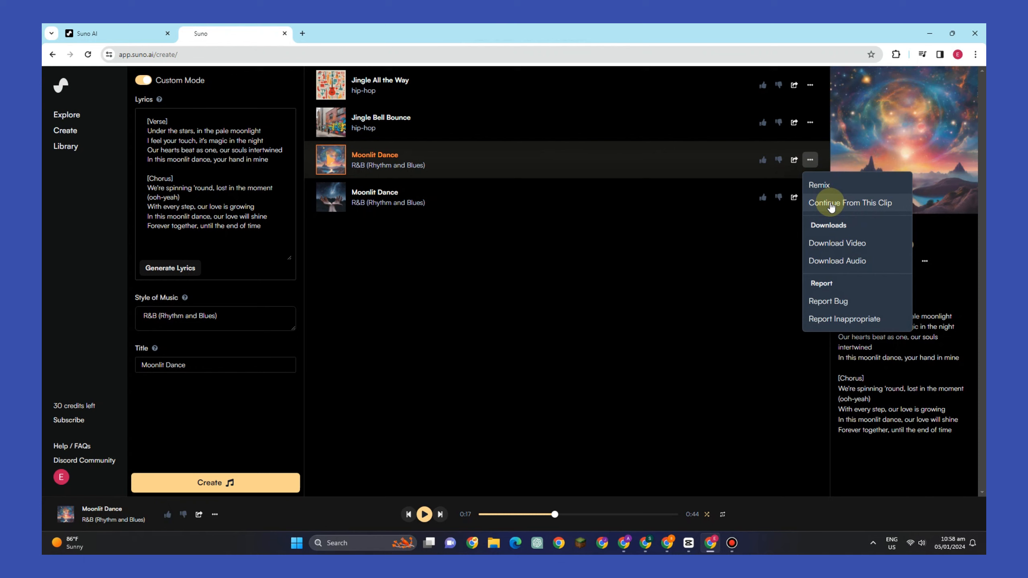
{"action": "left_click", "coordinate": [851, 202]}
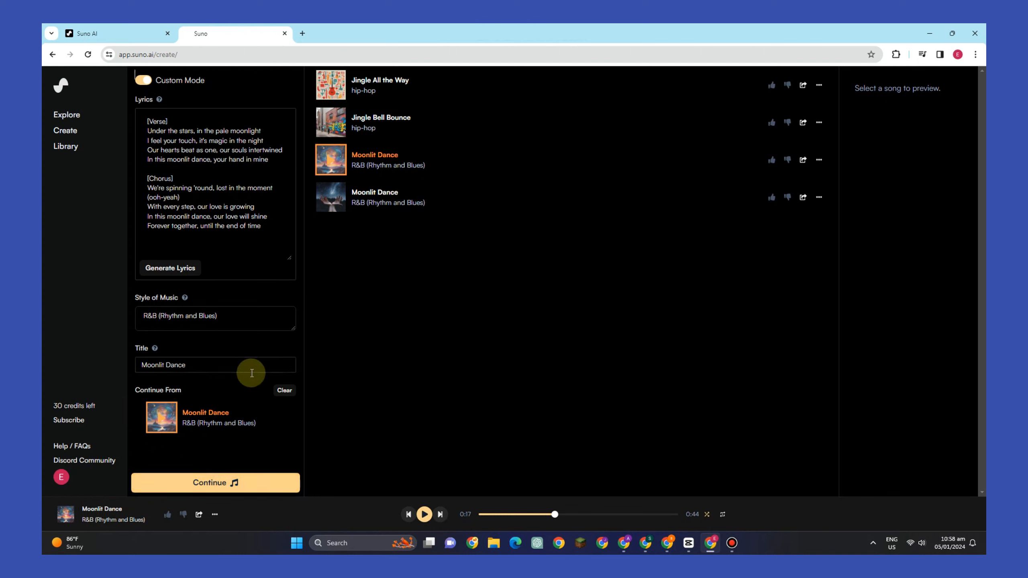
{"action": "left_click", "coordinate": [183, 164]}
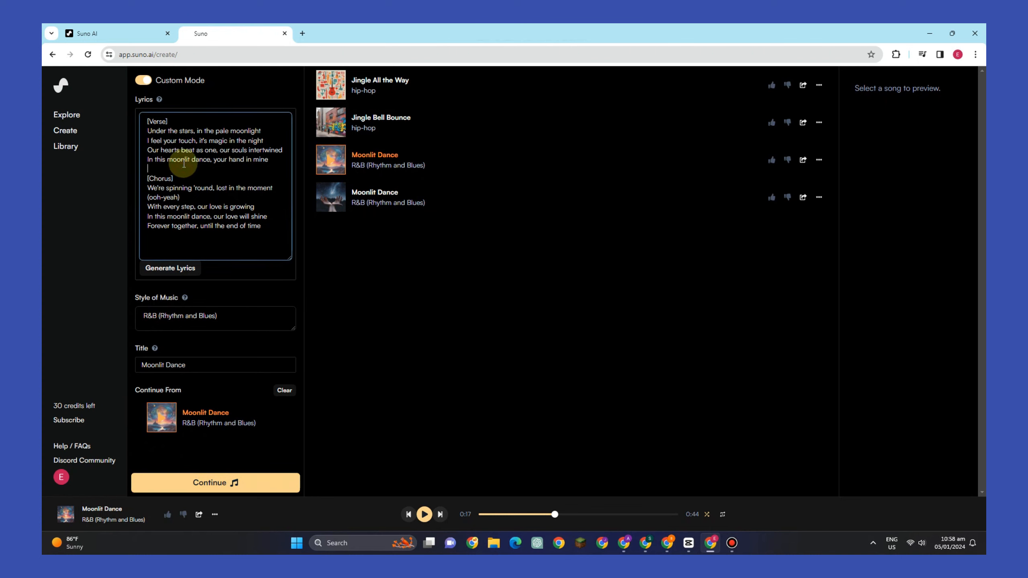
{"action": "key", "text": "ctrl+a"}
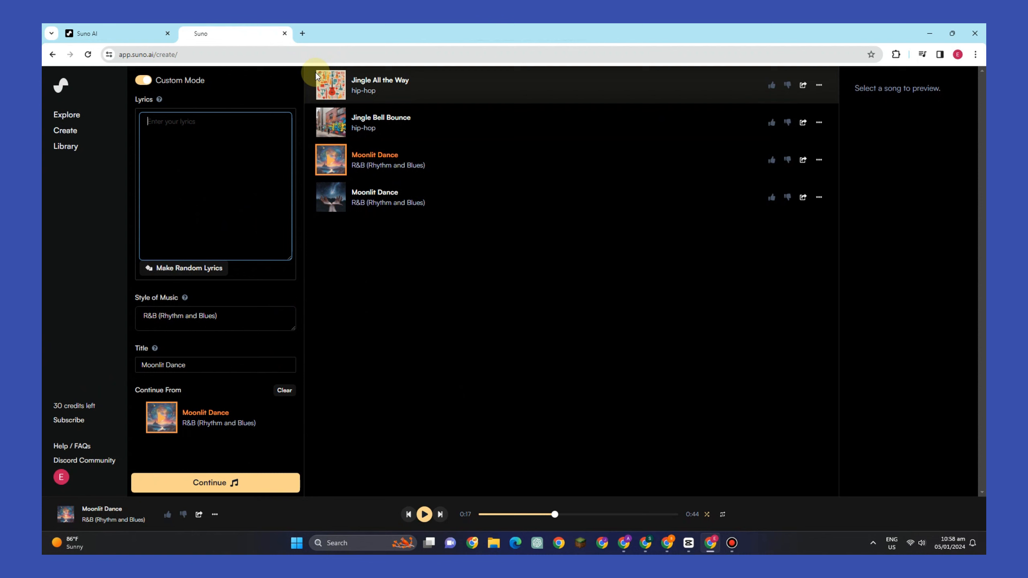
Download the first Moonlit Dance as video and confirm Moonlit Dance.mp4 in downloads.
{"action": "left_click", "coordinate": [818, 160]}
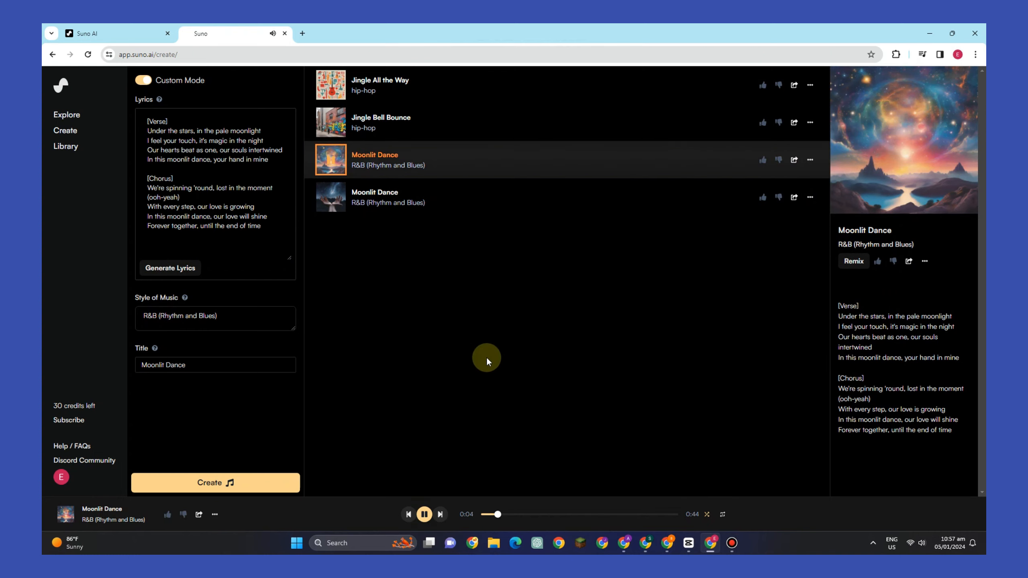
{"action": "mouse_move", "coordinate": [615, 456]}
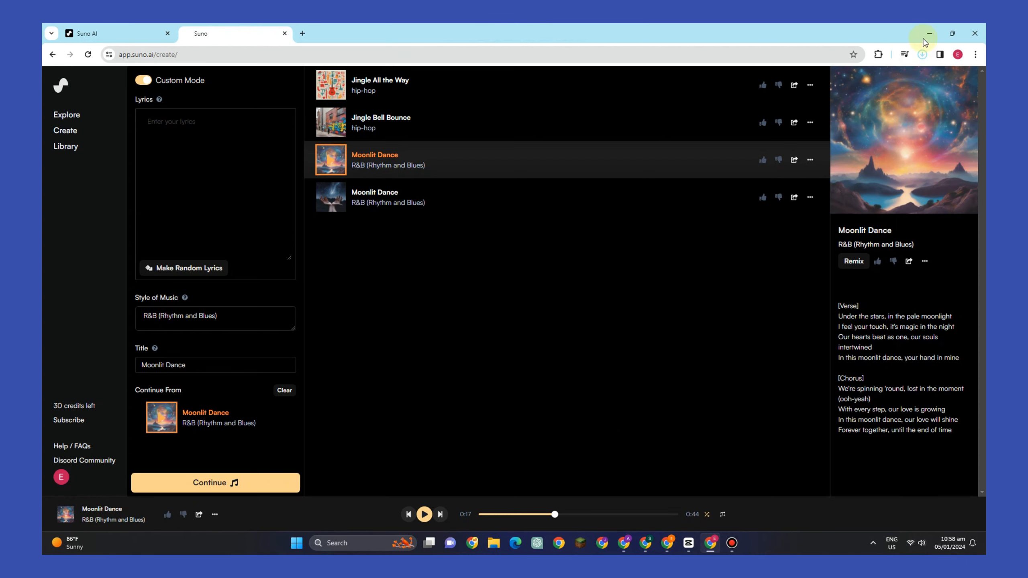
{"action": "left_click", "coordinate": [922, 55]}
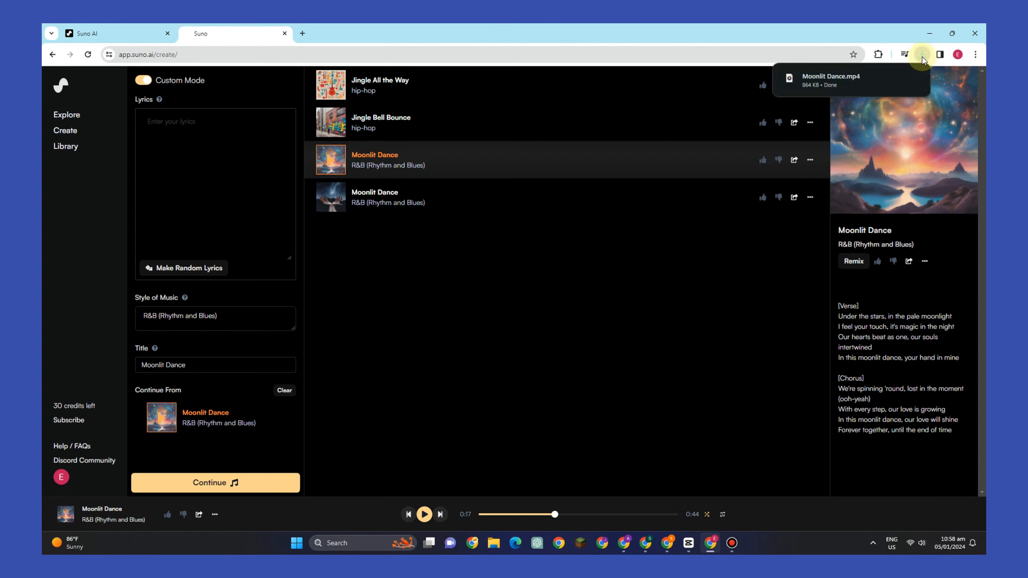